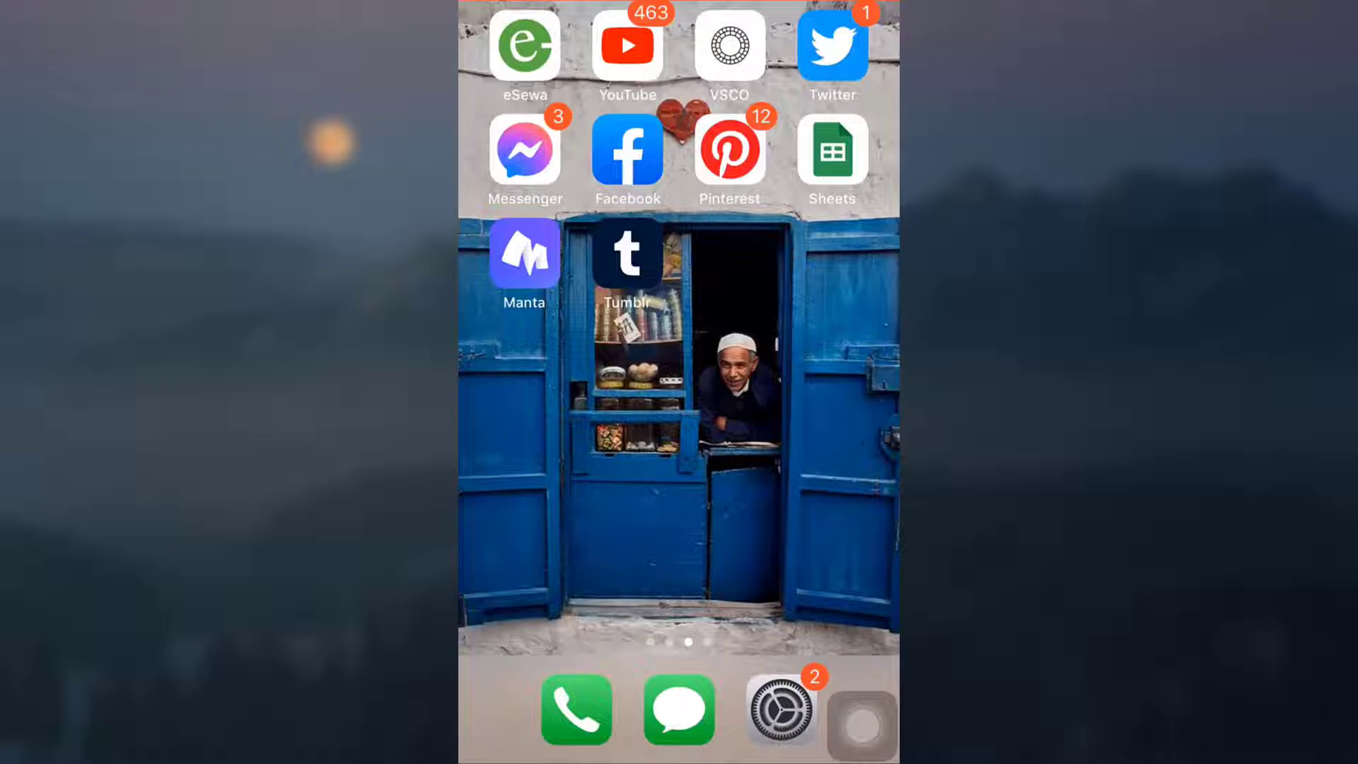
Step: Launch the Tumblr app from the iOS home screen
click(626, 254)
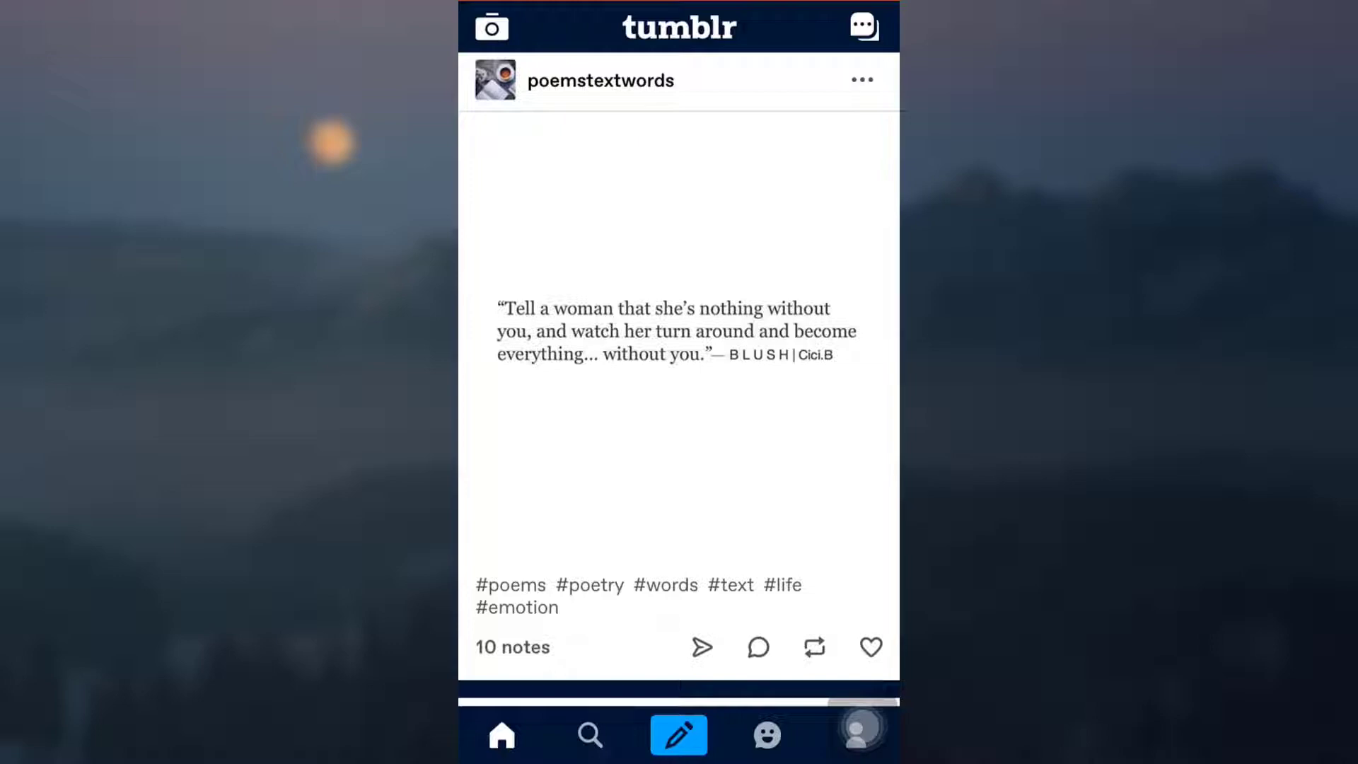
Step: Start a new text post in the full editor and write 'Hey everyone !'
click(757, 647)
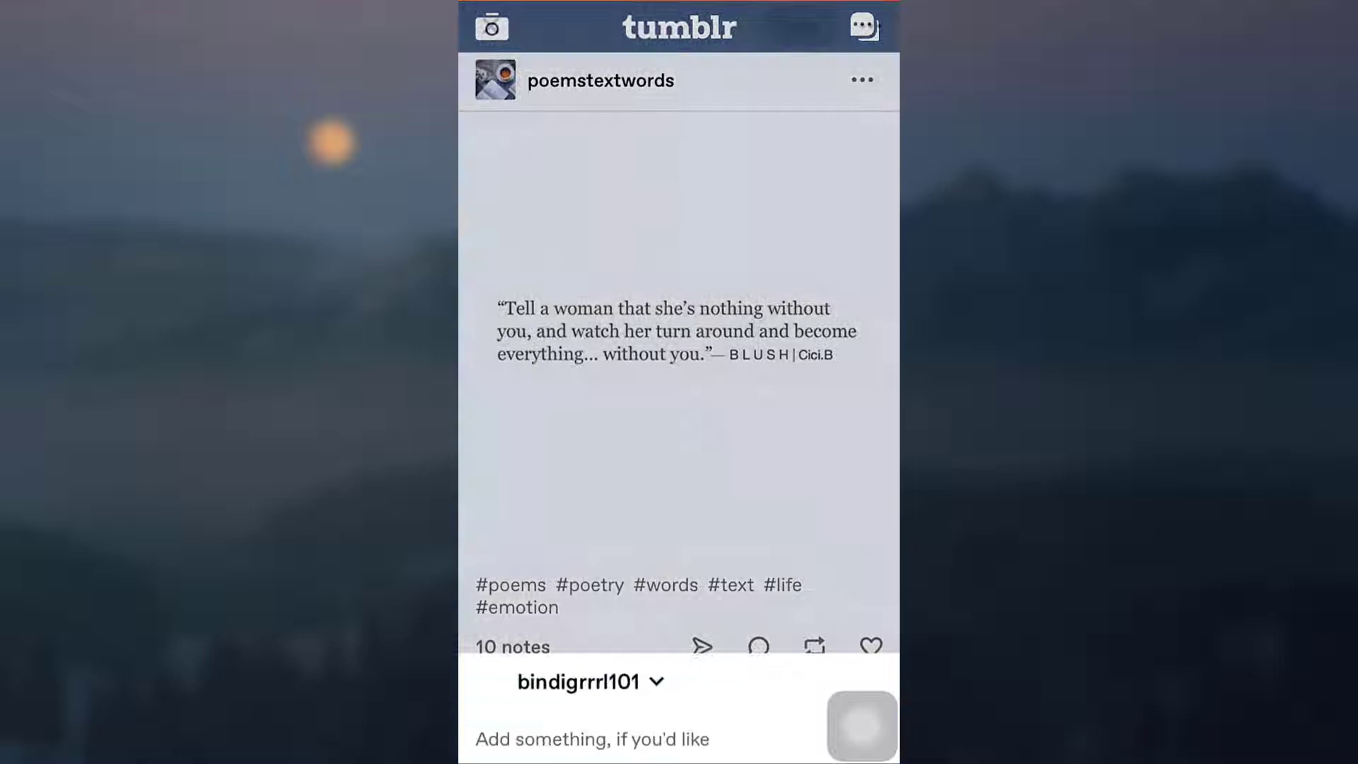
click(593, 738)
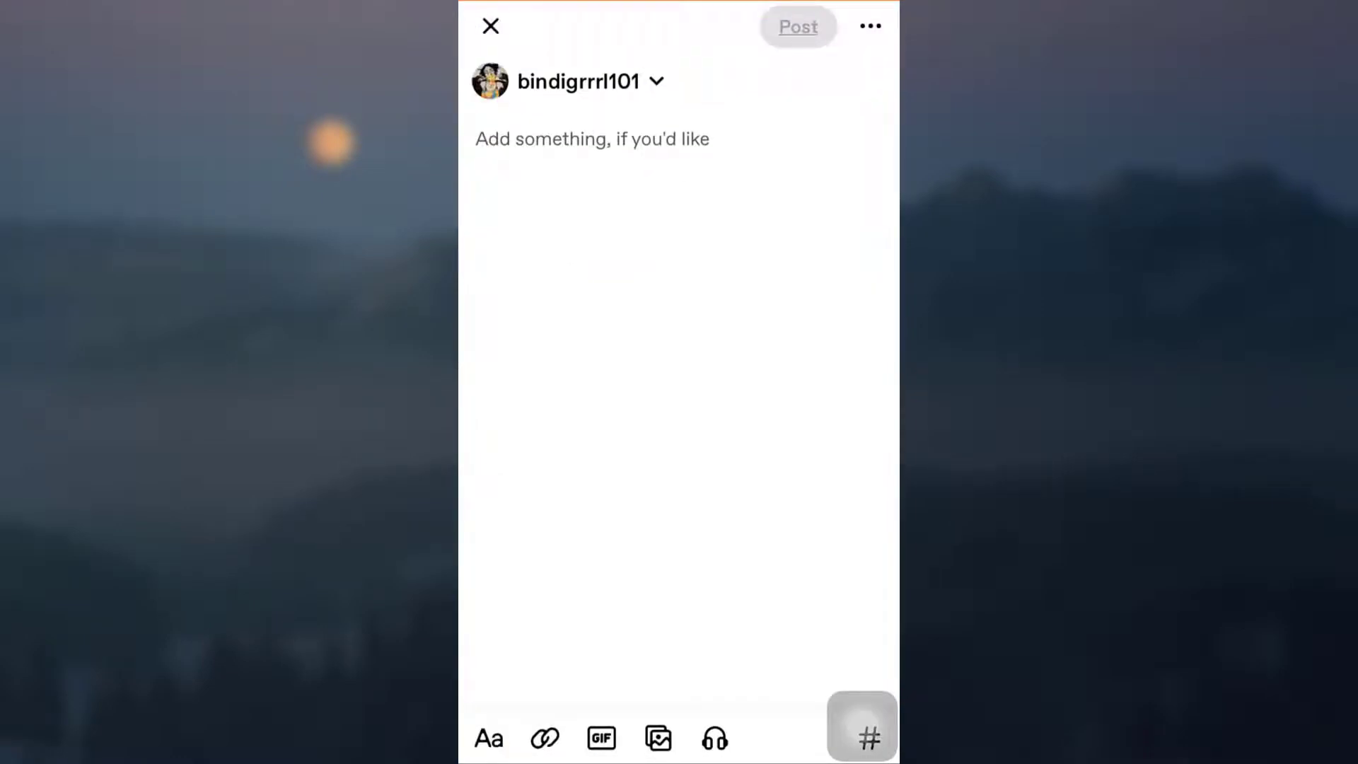
click(592, 139)
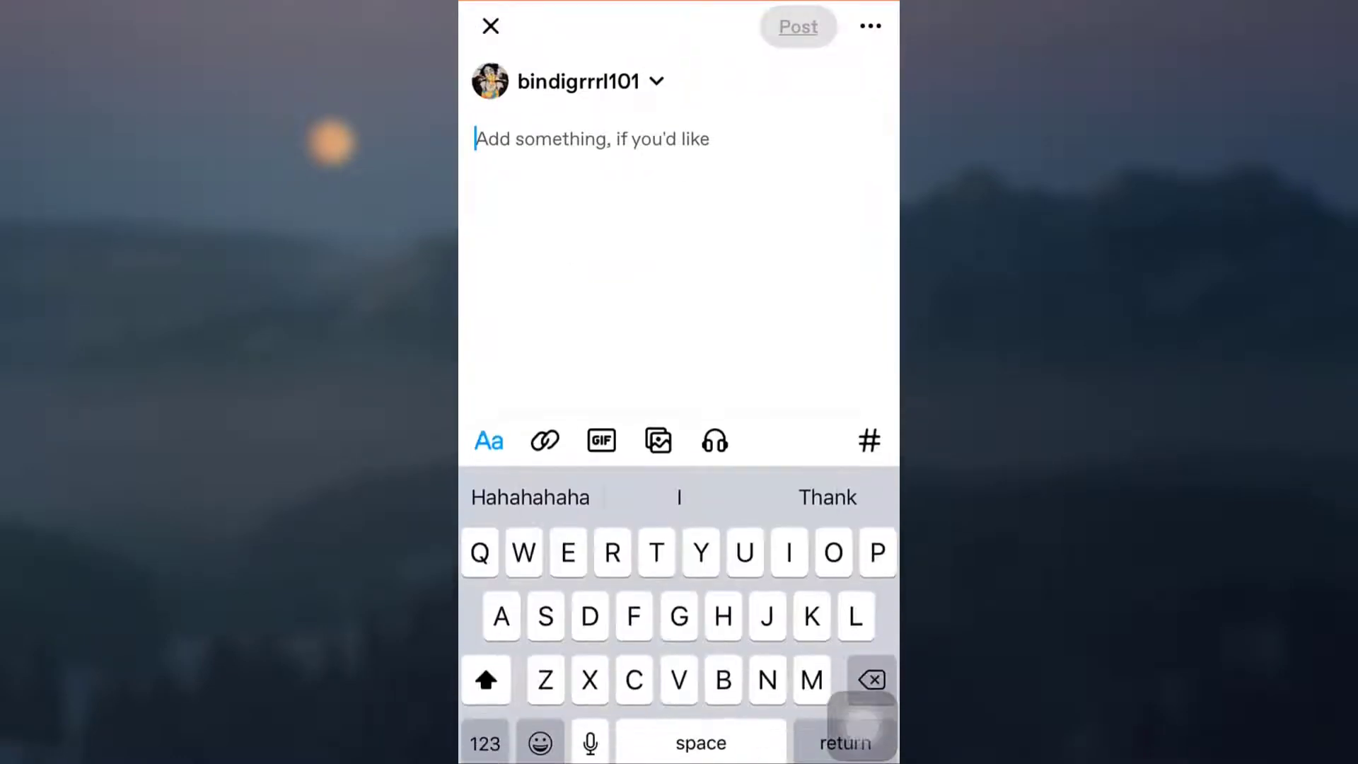
text(Hey everyone !)
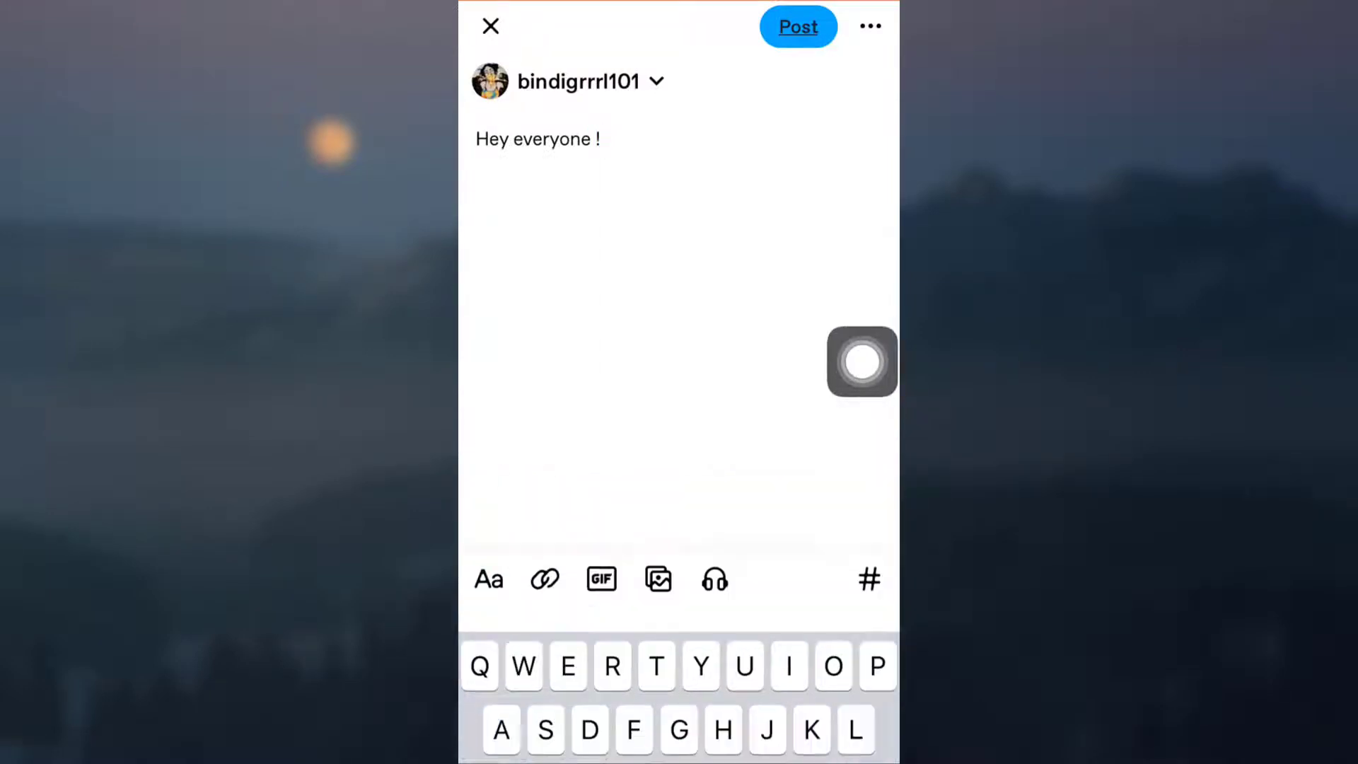
Step: Insert the first GIF of a woman and dismiss the photo library prompt
click(601, 578)
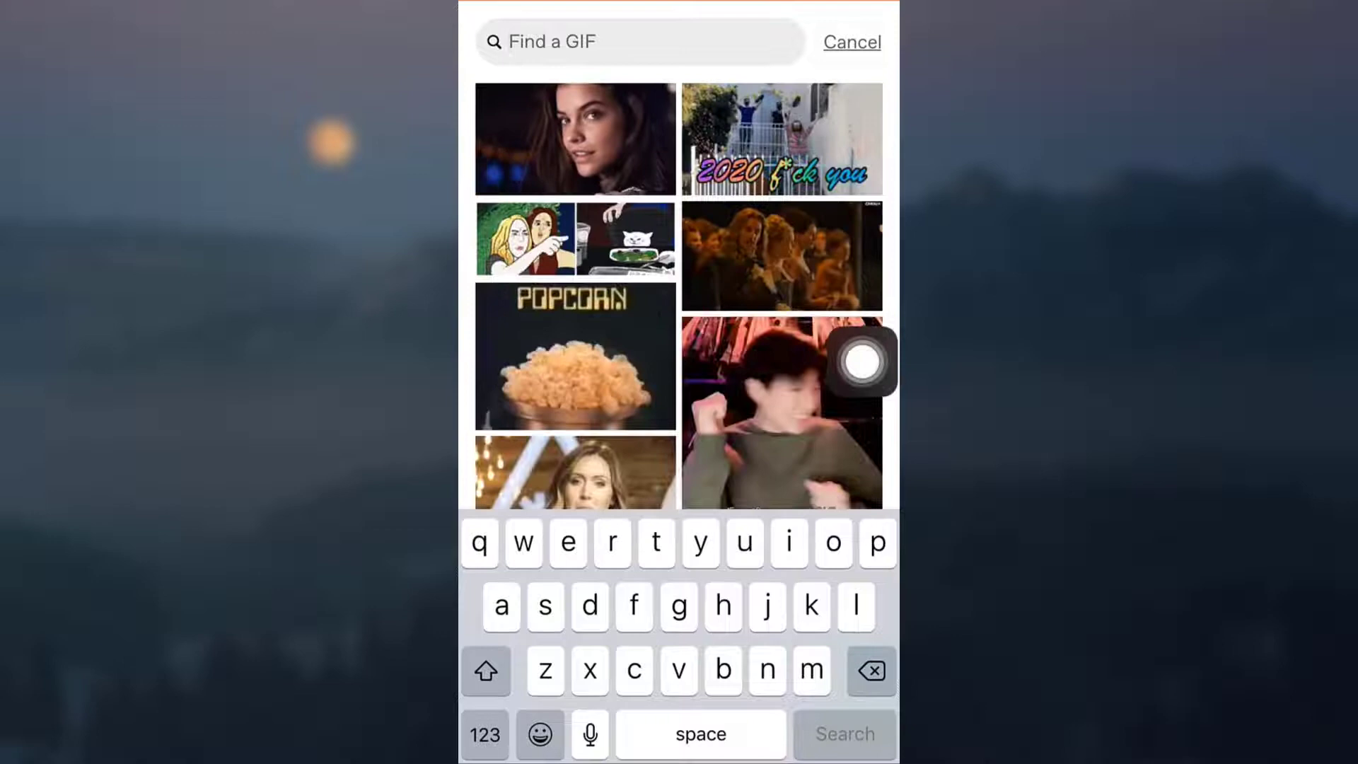
click(575, 138)
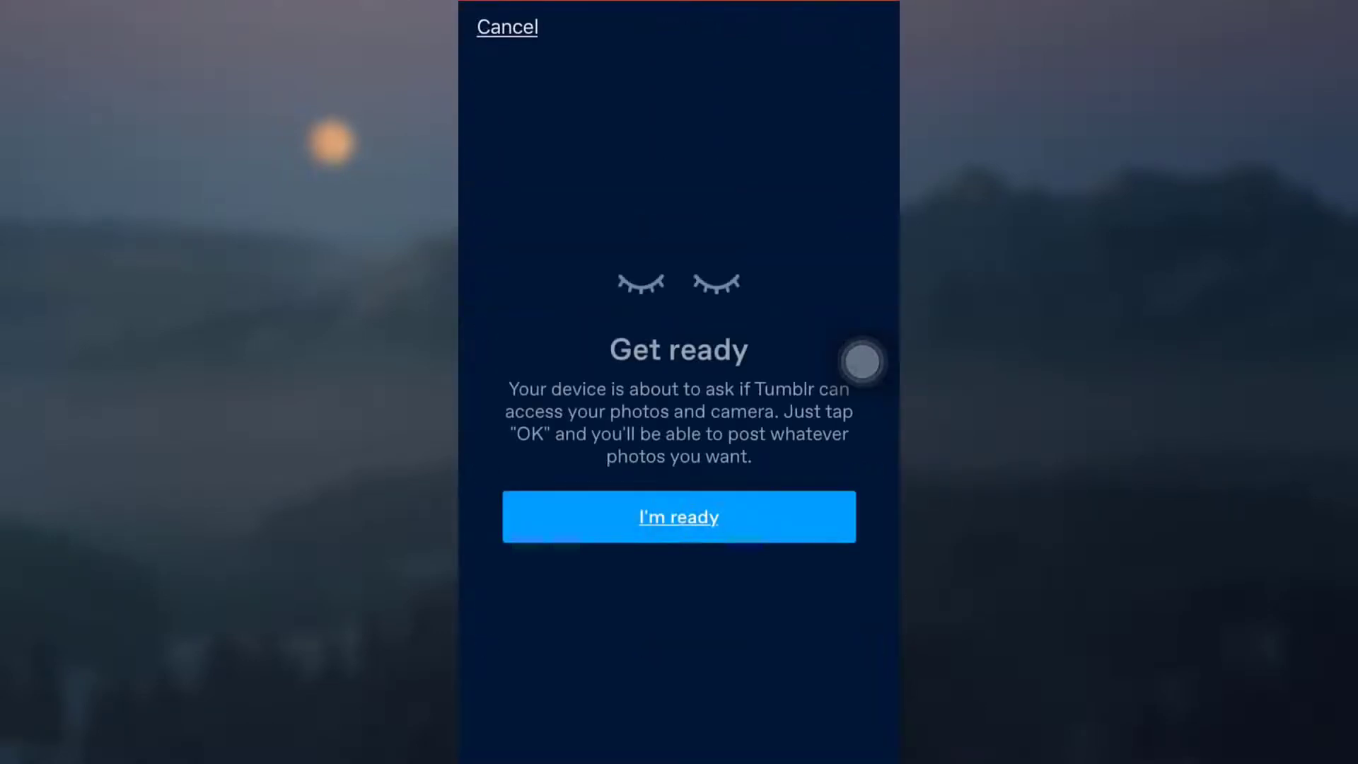
click(678, 517)
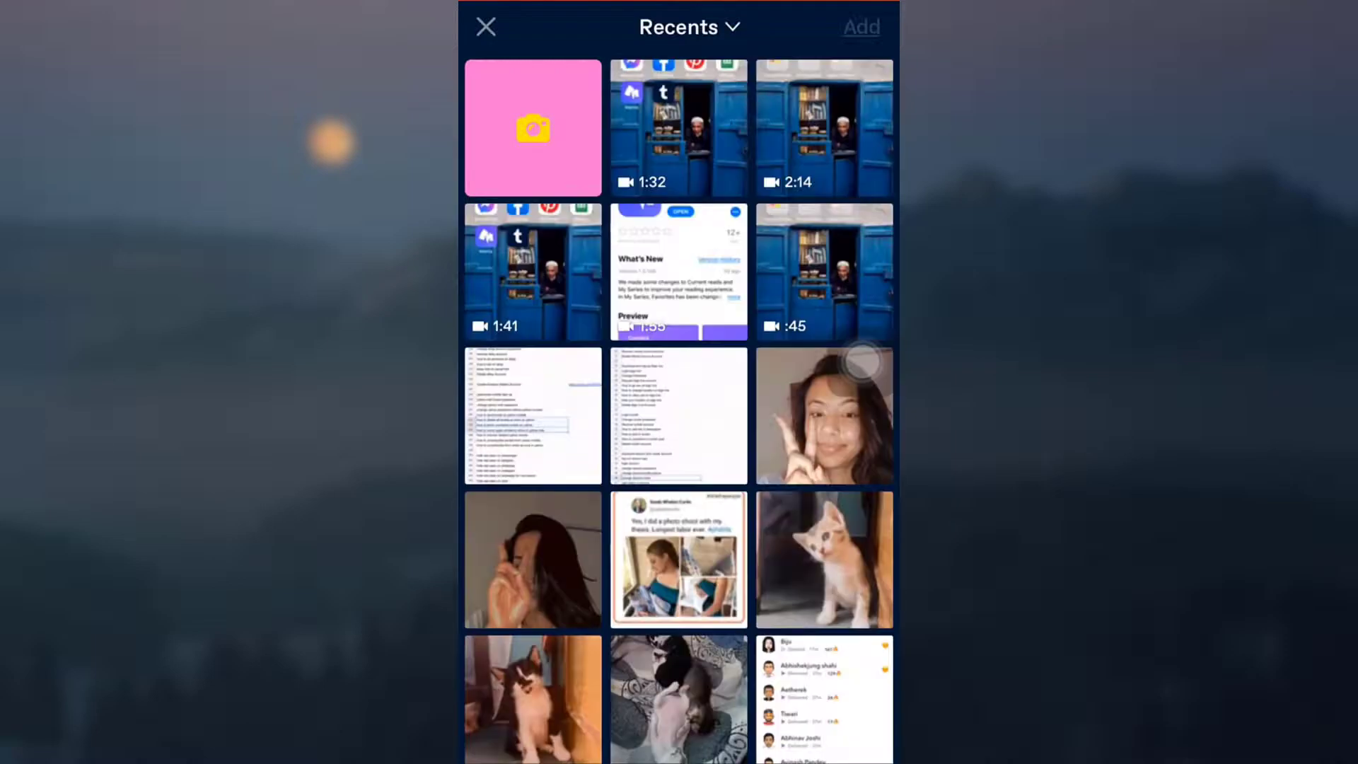
click(824, 416)
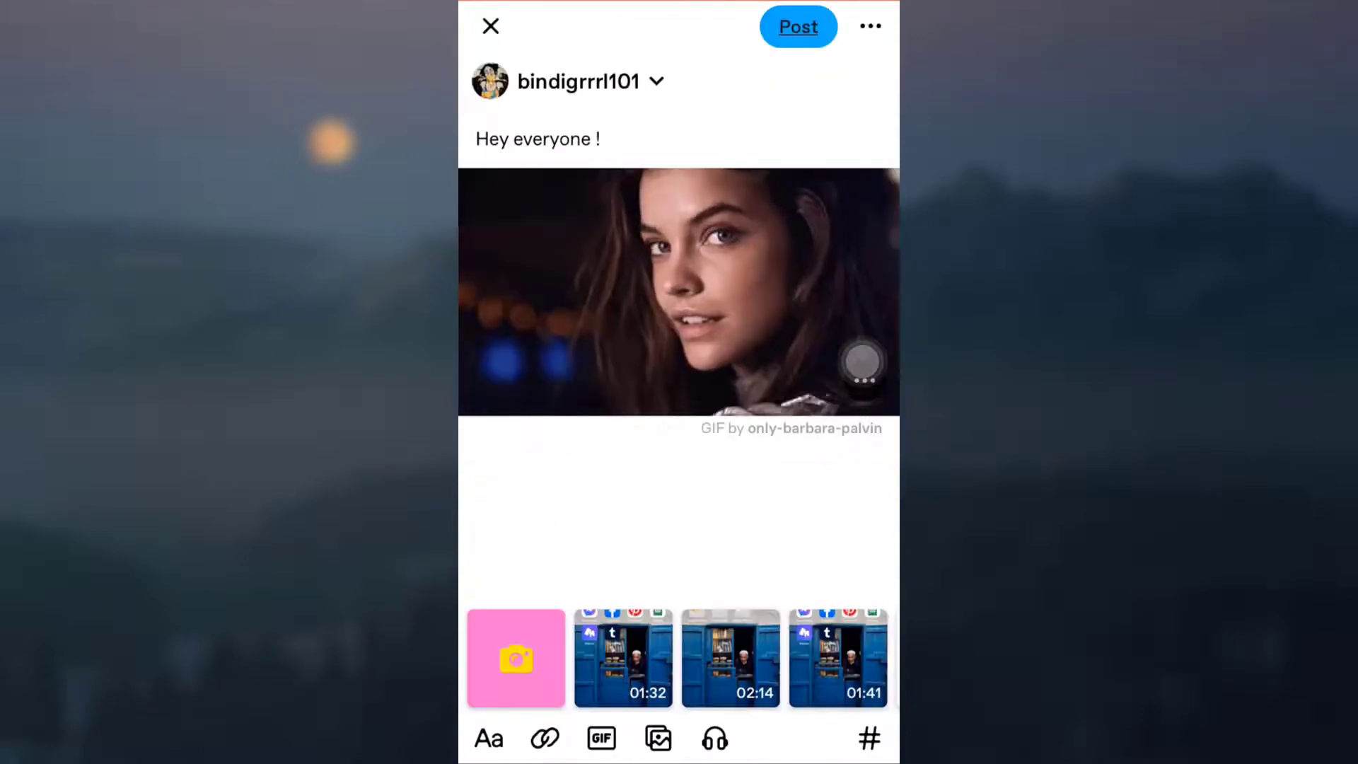
Step: Tag the post 'newontumblr' and return to the draft
text(n)
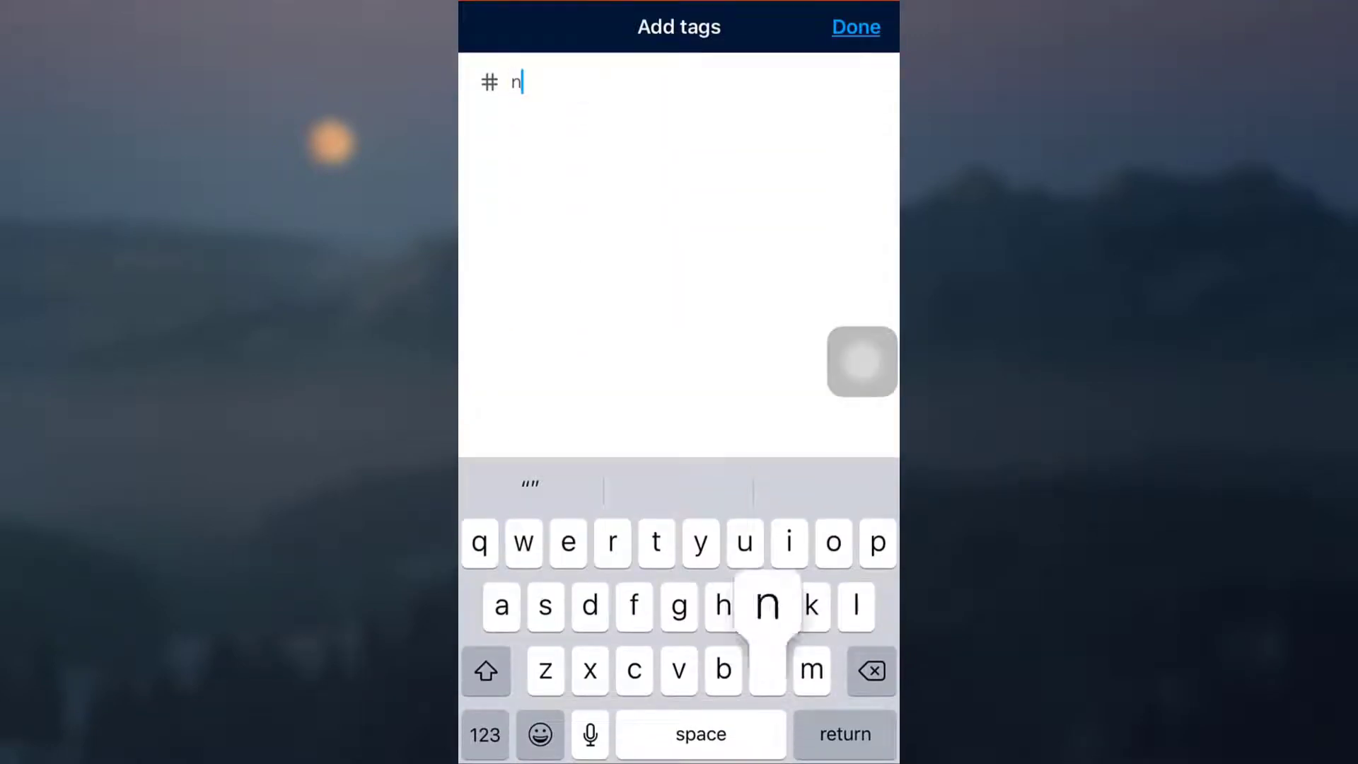
text(newontumblr)
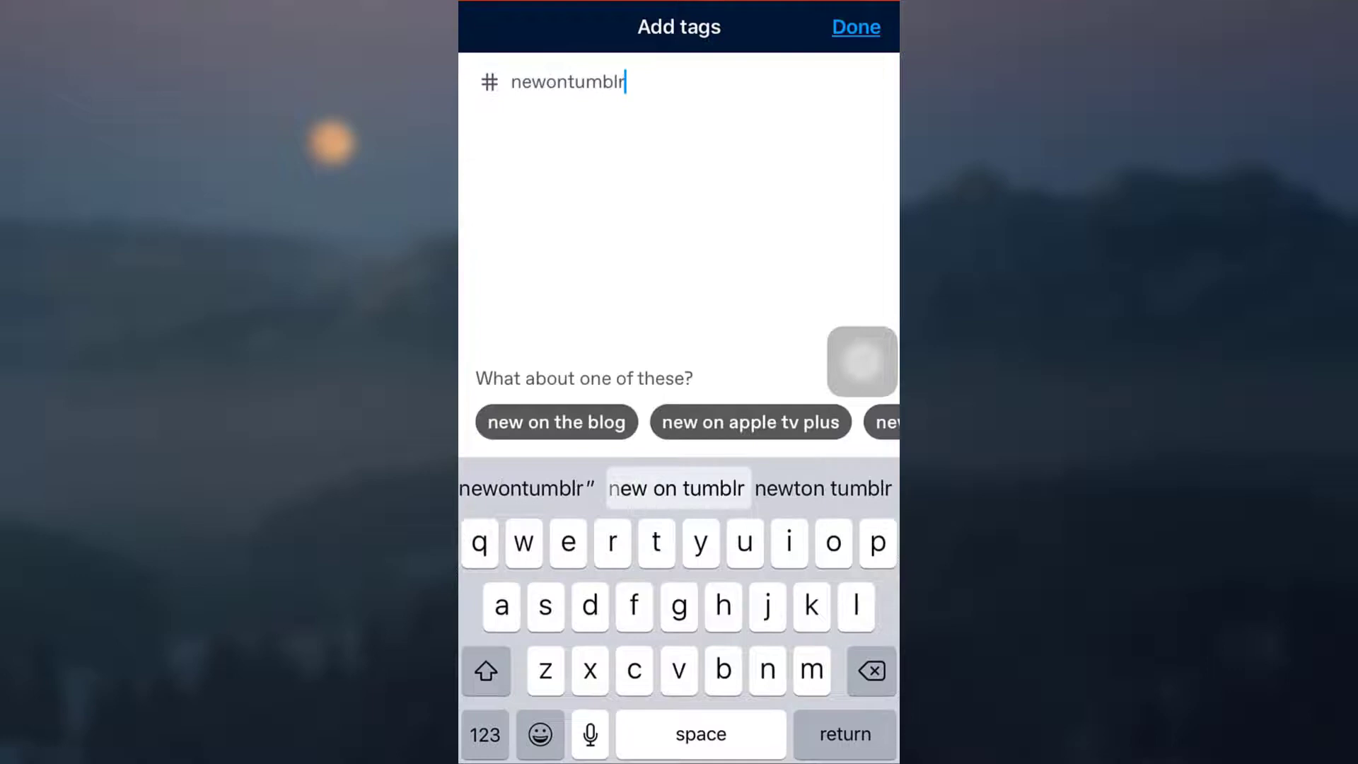
click(854, 26)
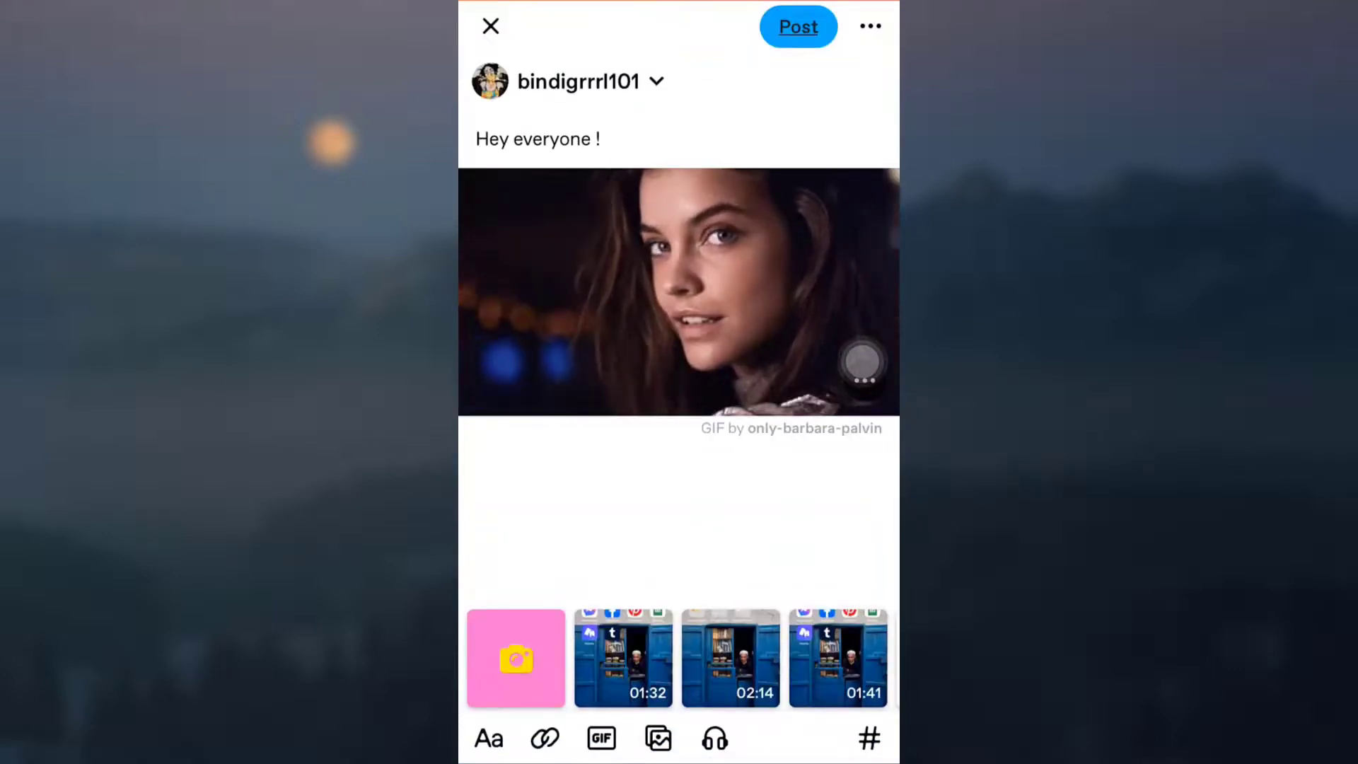
click(544, 738)
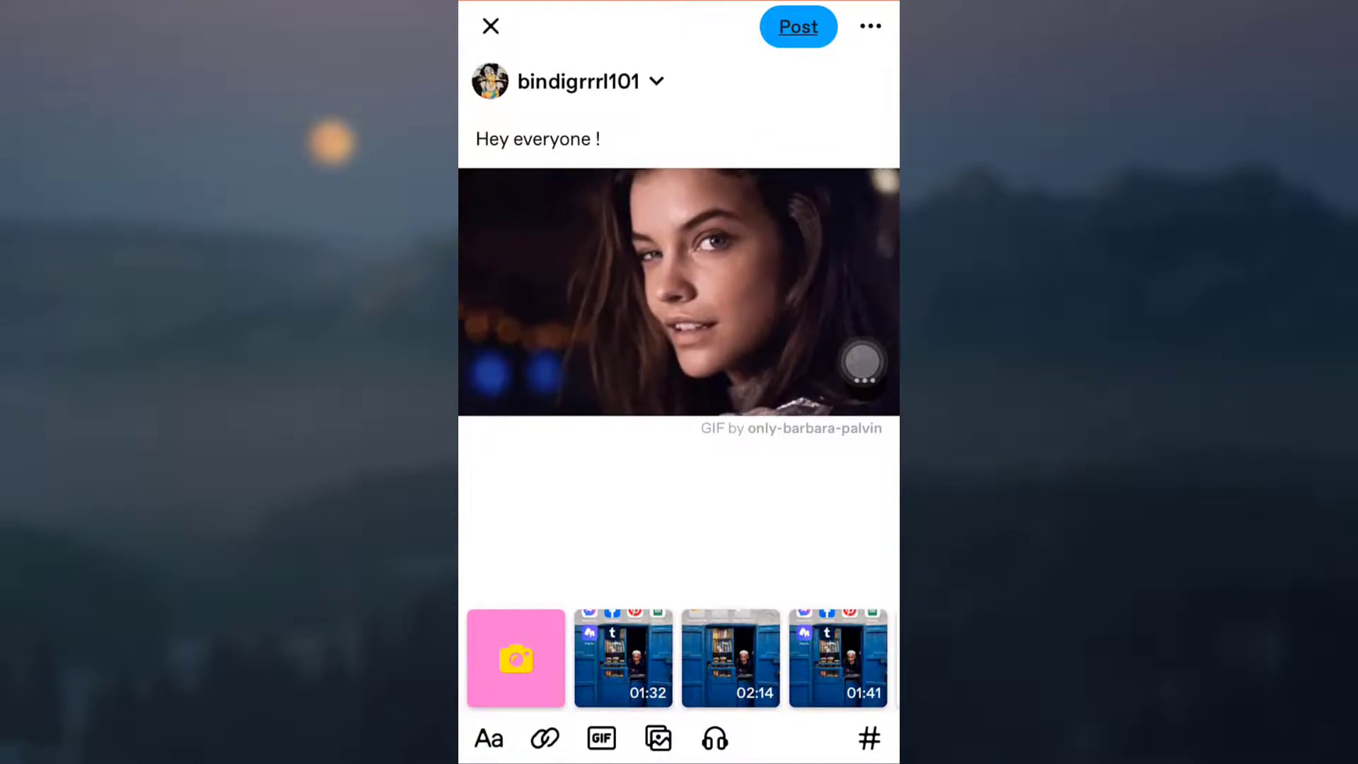
Step: Keep the 'Post now' option and publish the post to bindigrrrl101
click(871, 26)
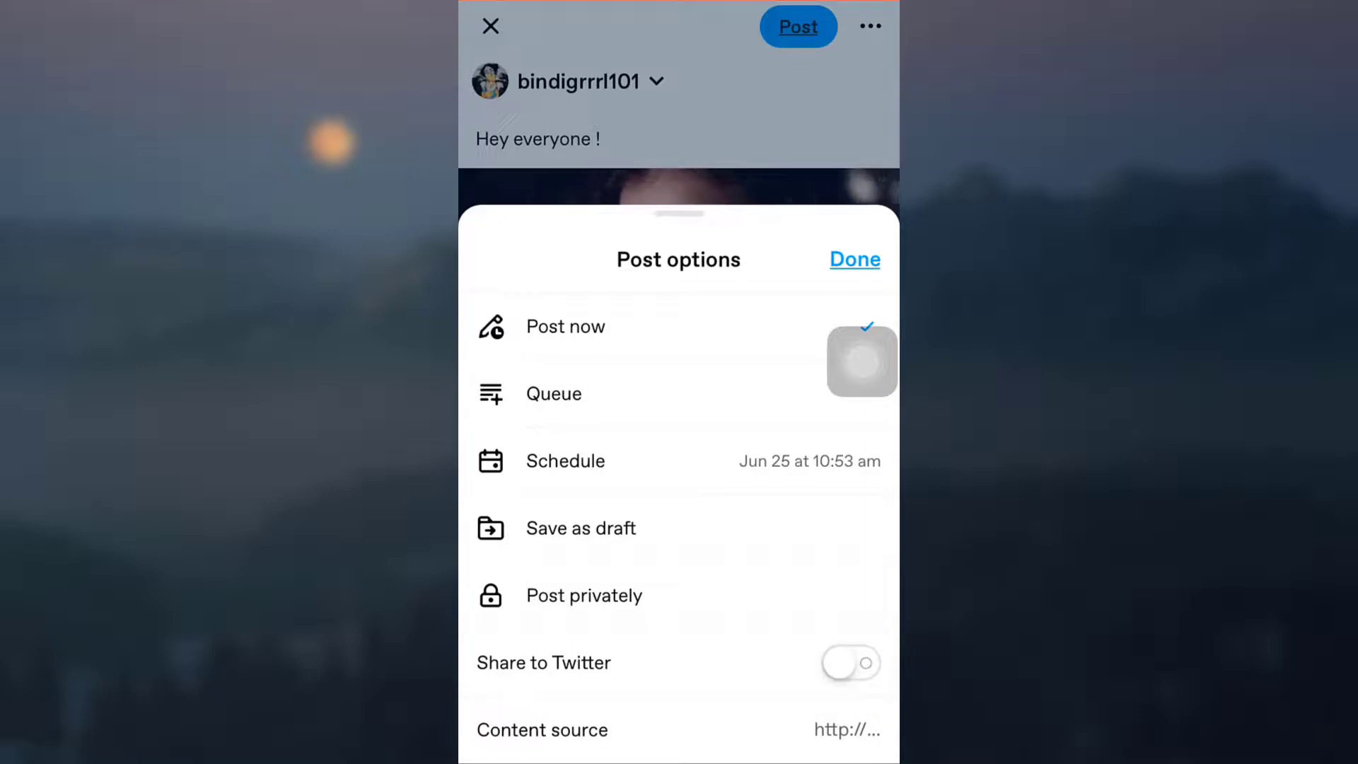
click(853, 259)
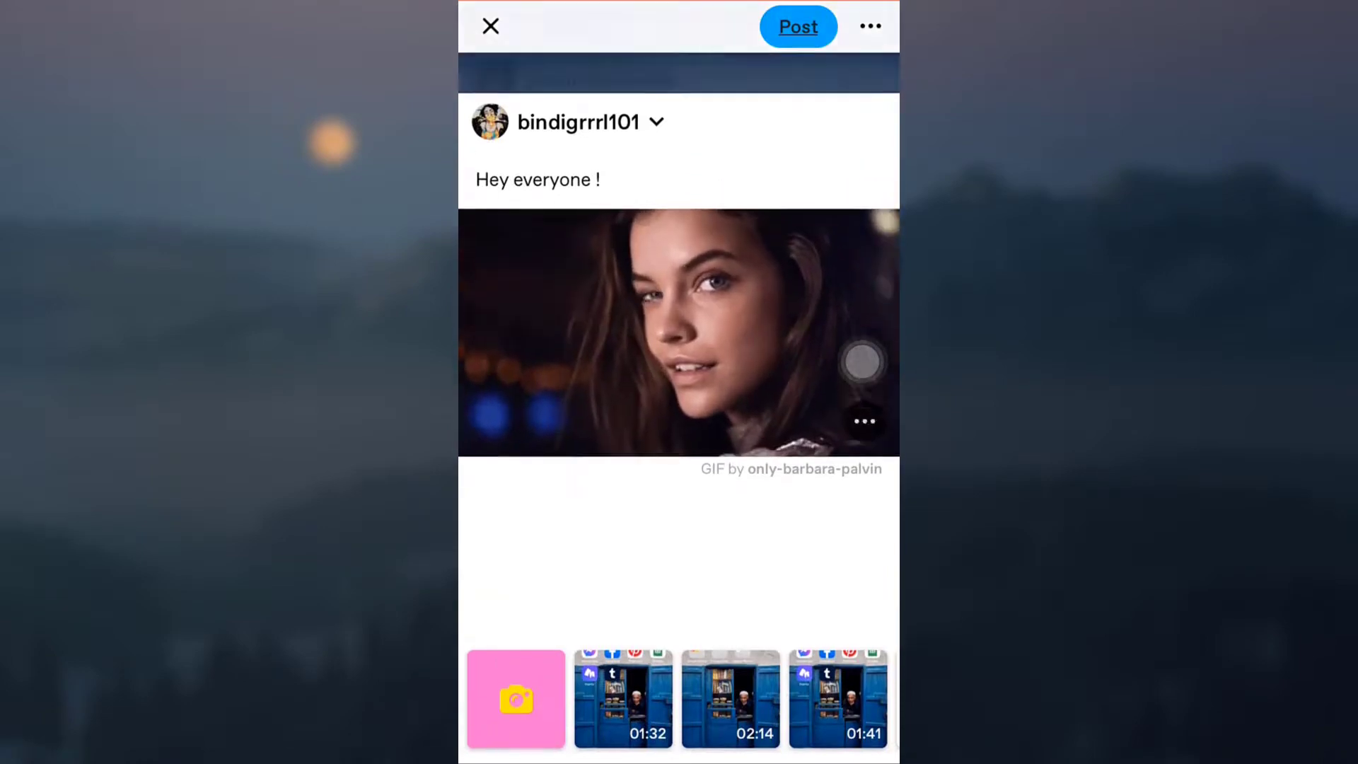
click(798, 26)
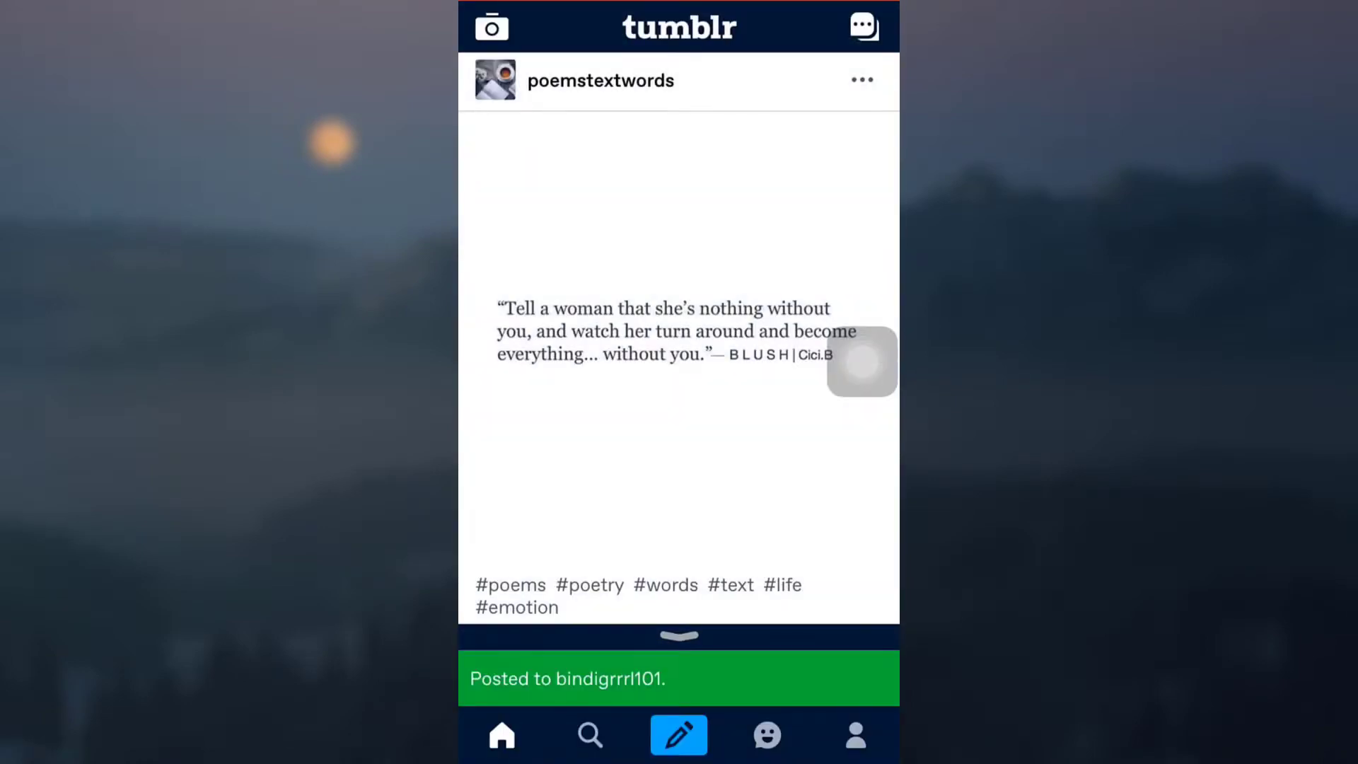